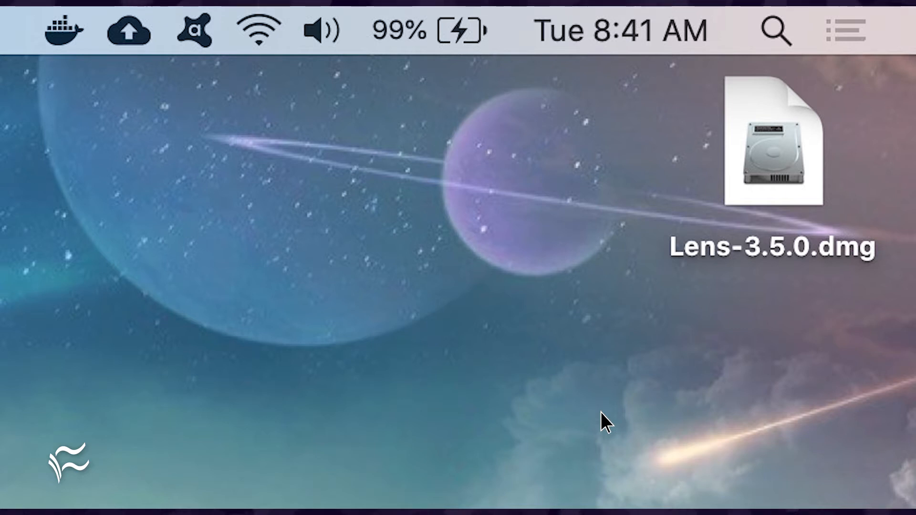
pyautogui.moveTo(774, 186)
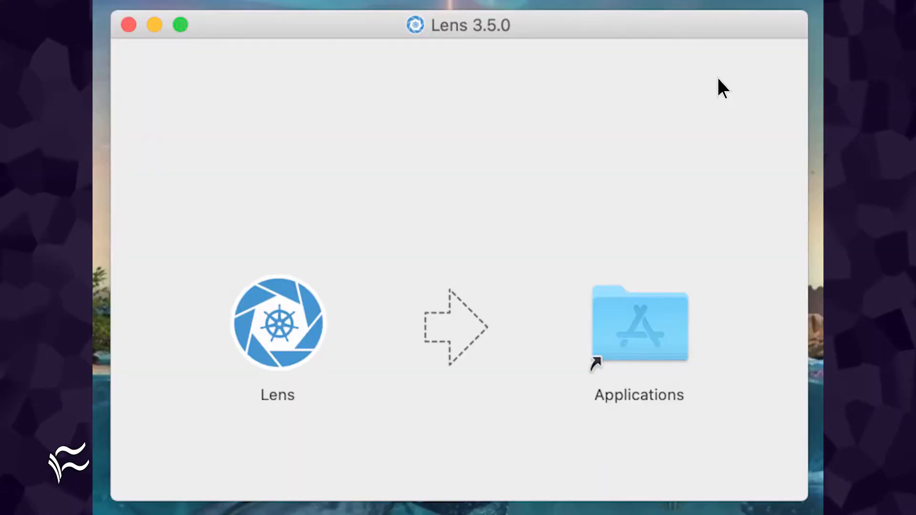
pyautogui.moveTo(380, 267)
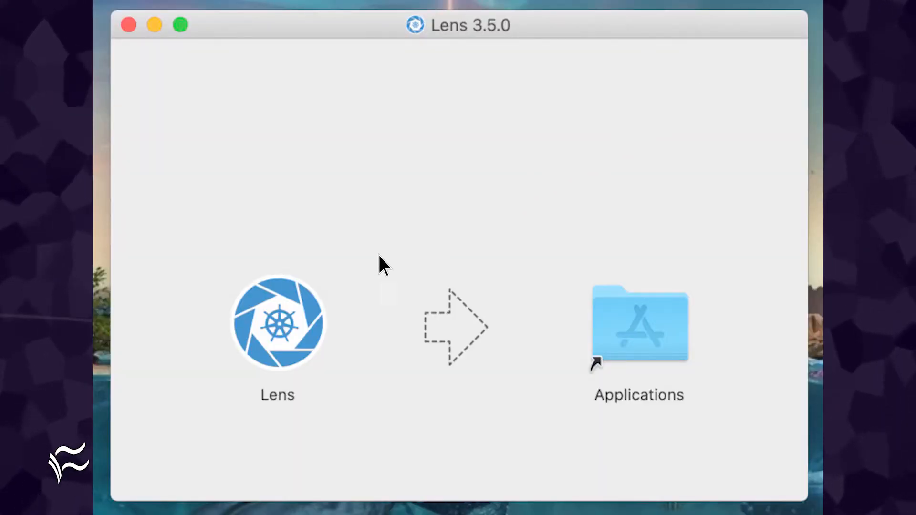
pyautogui.moveTo(641, 339)
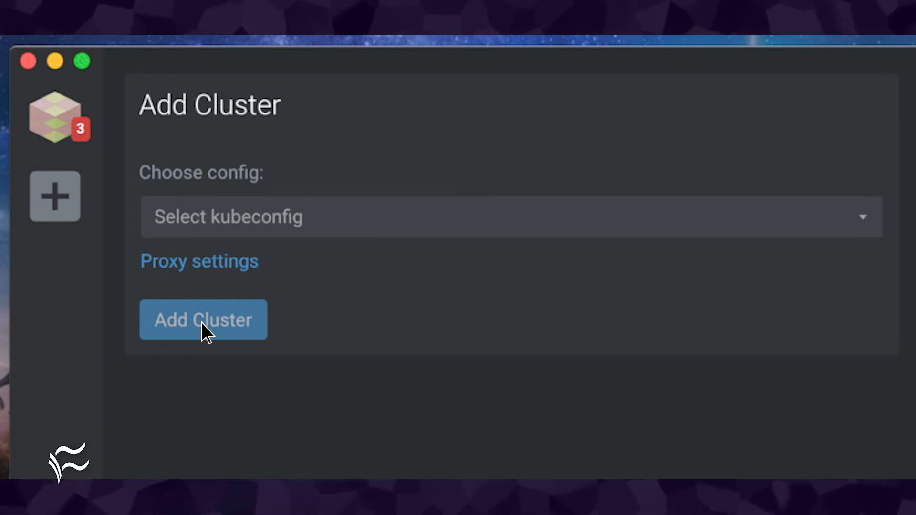
pyautogui.moveTo(866, 229)
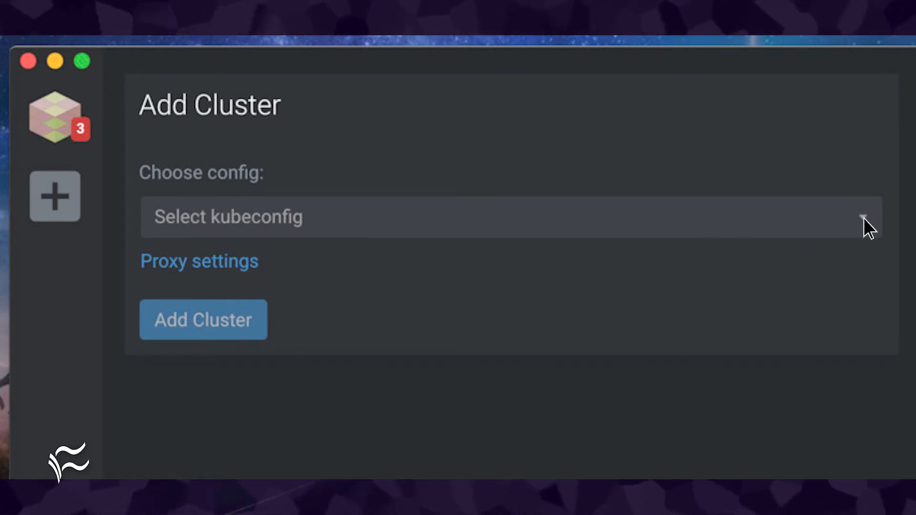
# - Pick the docker-for-desktop kubeconfig from the config list and add it as a cluster
pyautogui.click(508, 217)
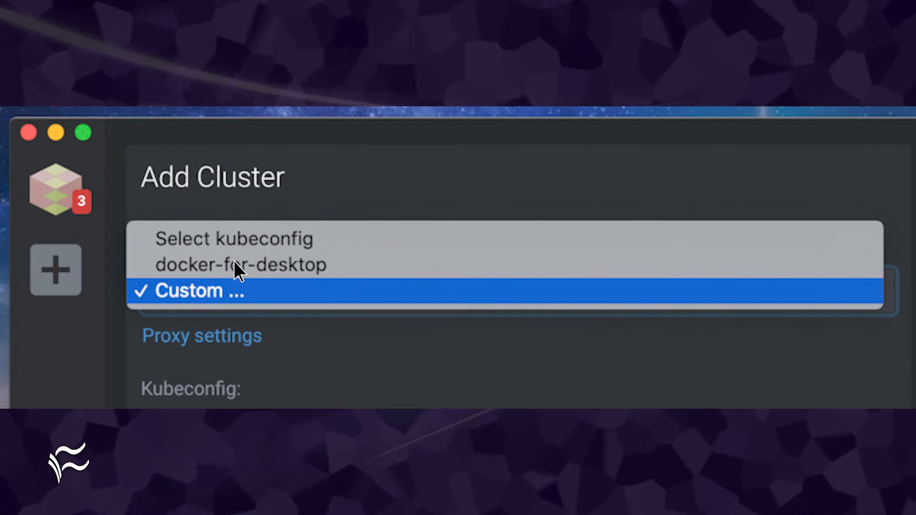
pyautogui.click(241, 265)
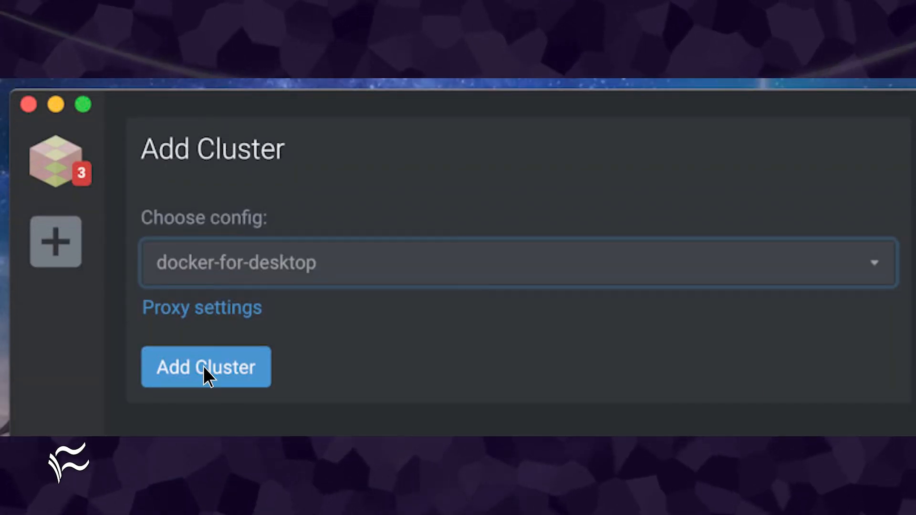
pyautogui.click(516, 267)
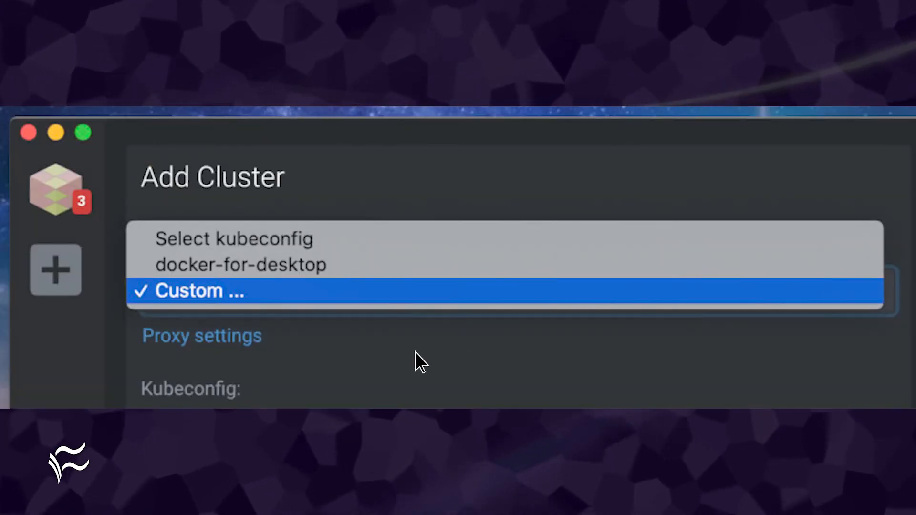
pyautogui.moveTo(221, 316)
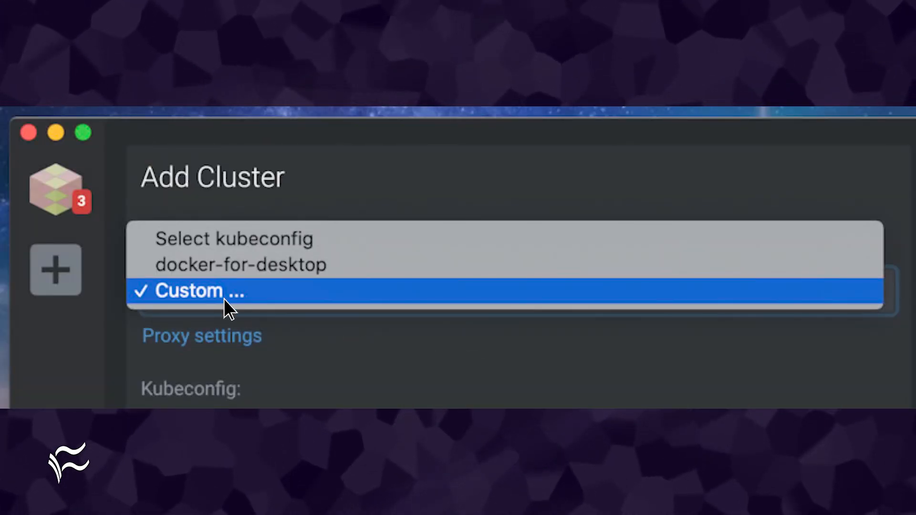
# - Switch the config choice to Custom to show an empty Kubeconfig text area
pyautogui.click(198, 291)
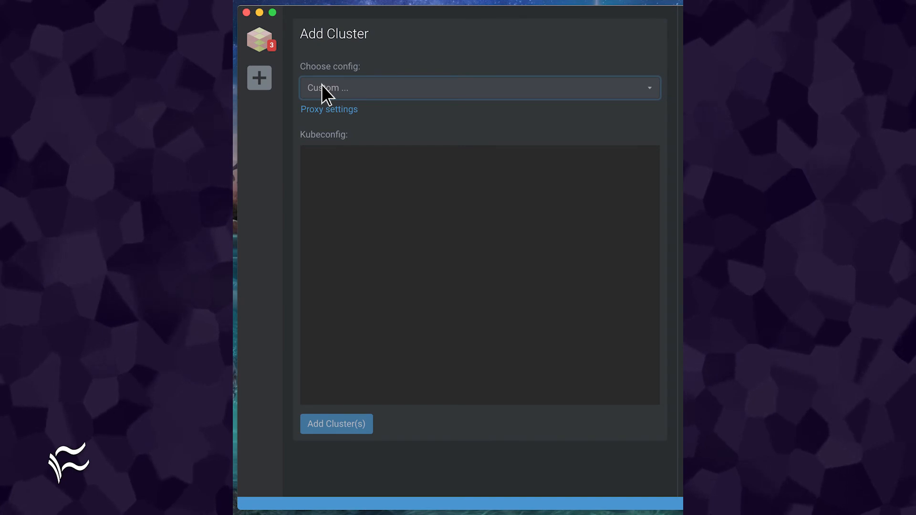
pyautogui.moveTo(325, 170)
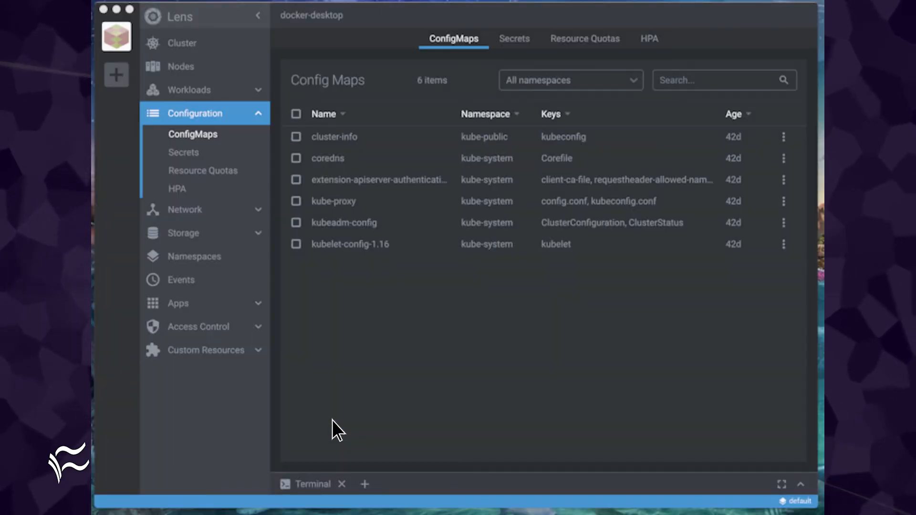
pyautogui.moveTo(335, 127)
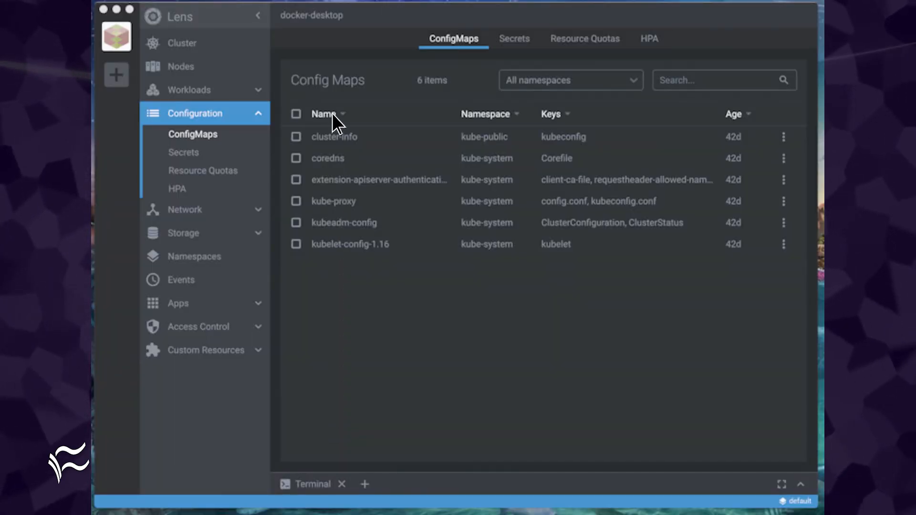